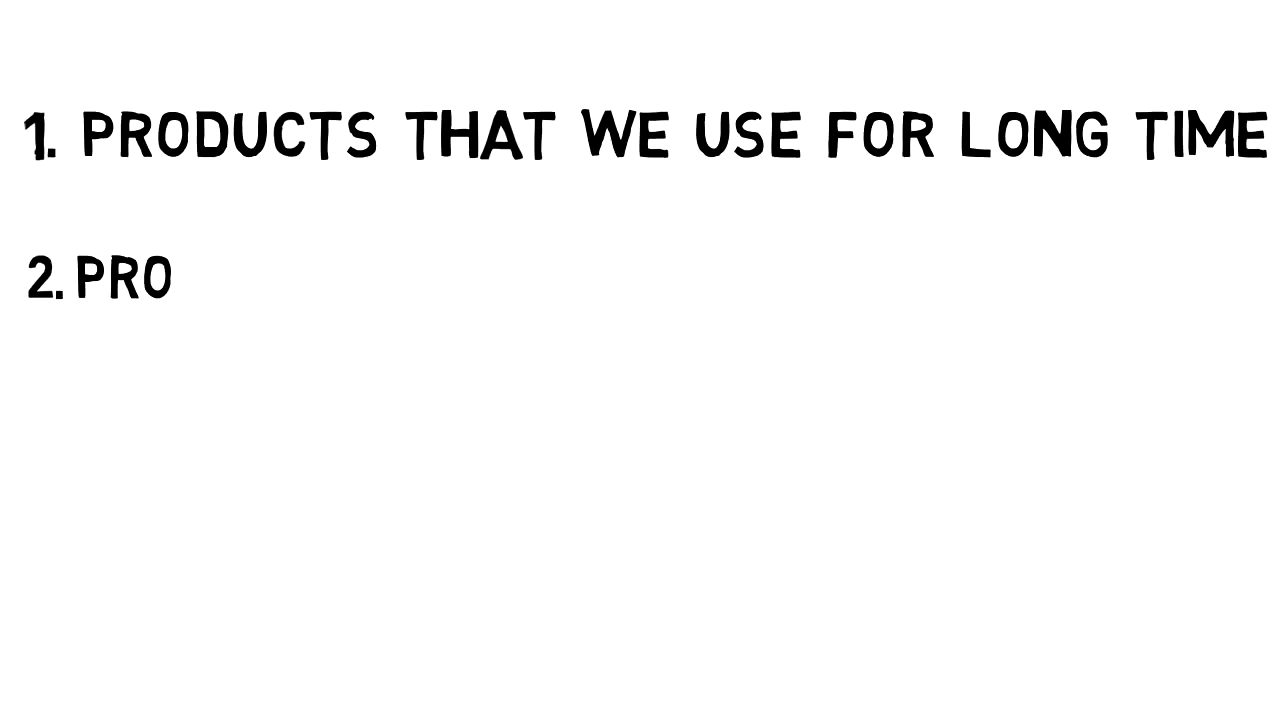
text(DUCTS THAT WE USE MORE THAN ONCE BUT NOT FOR LONG T)
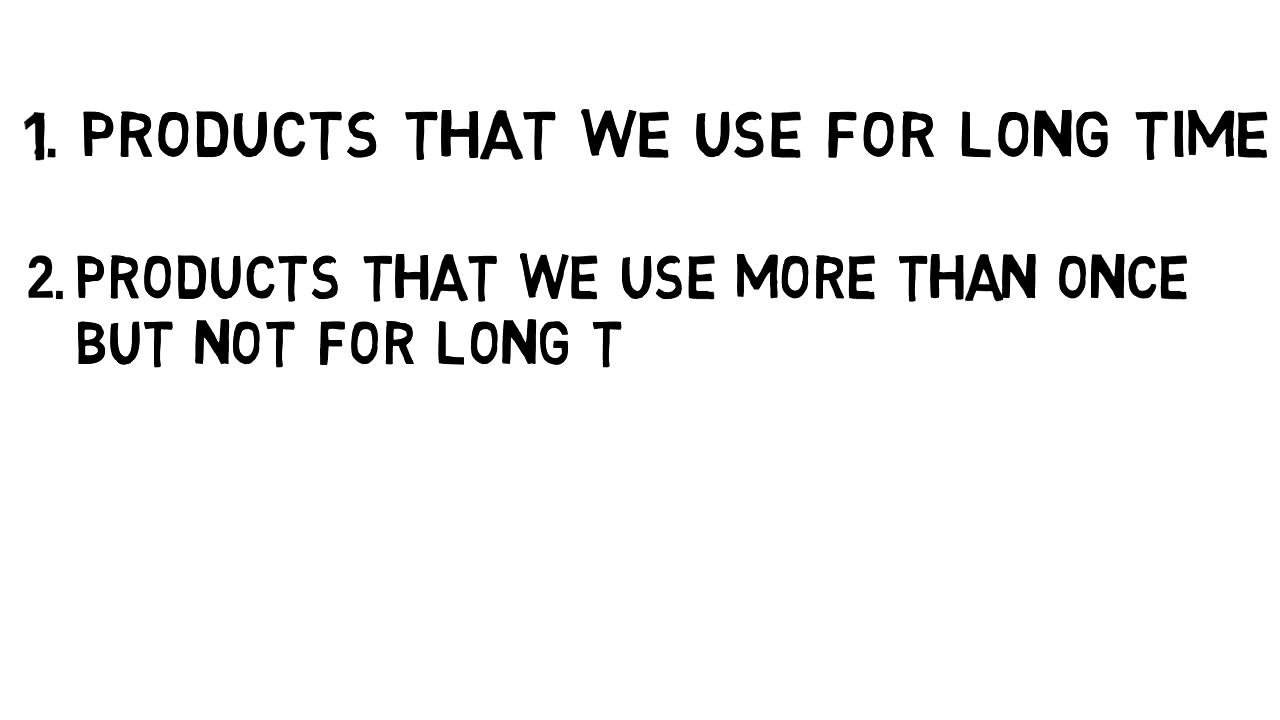